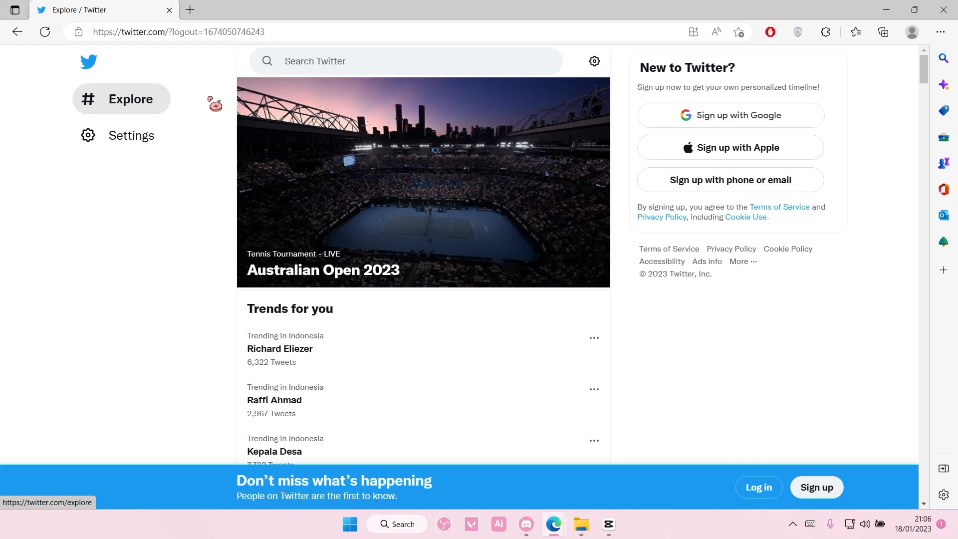
mouse_move(314, 67)
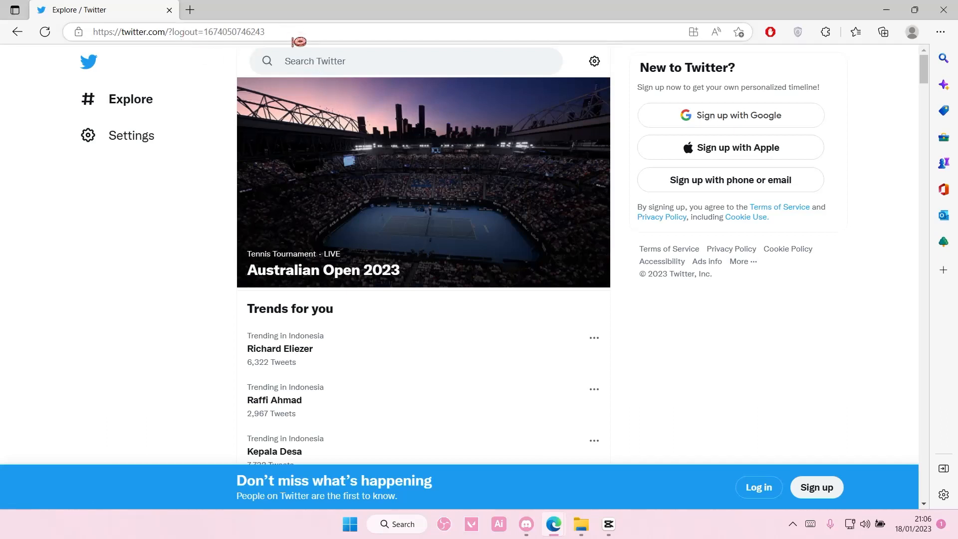
left_click(405, 61)
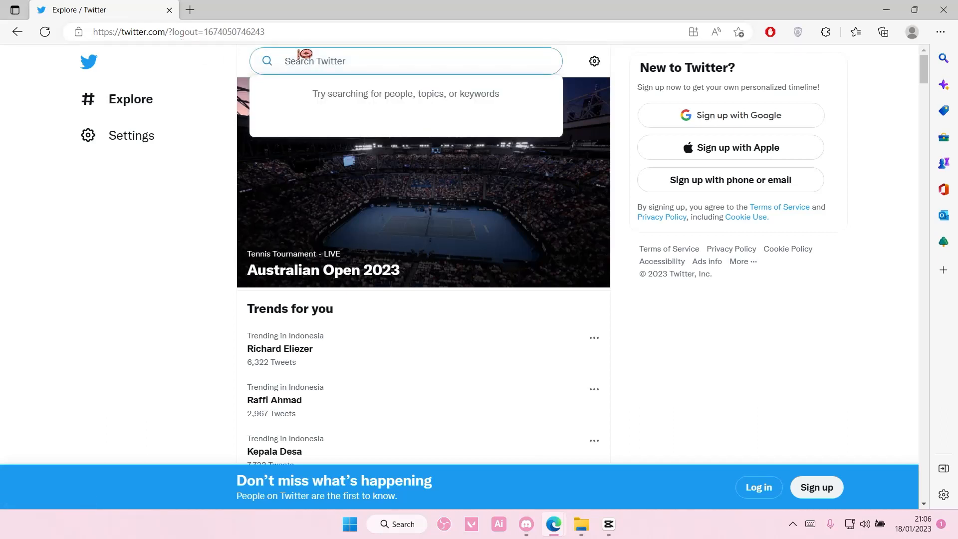
type("tay")
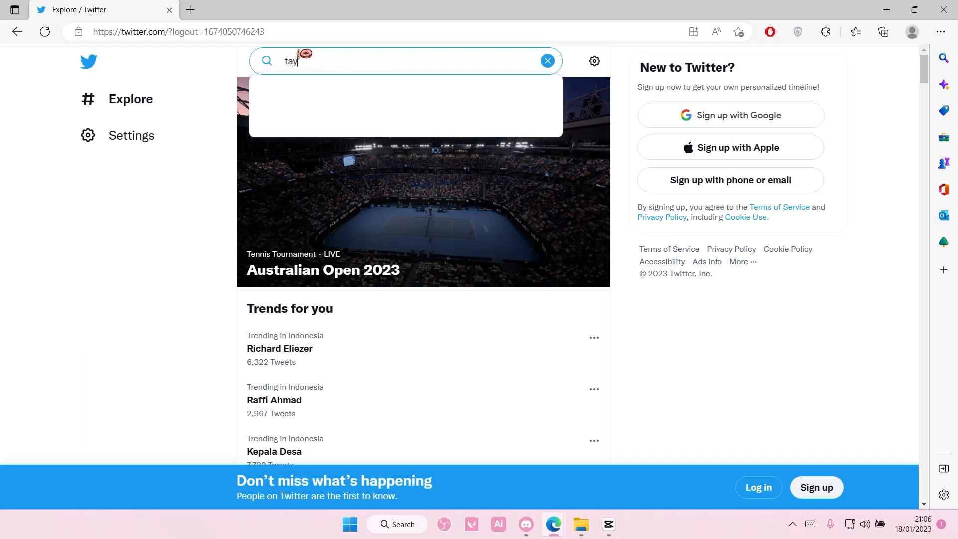
type("lorswift")
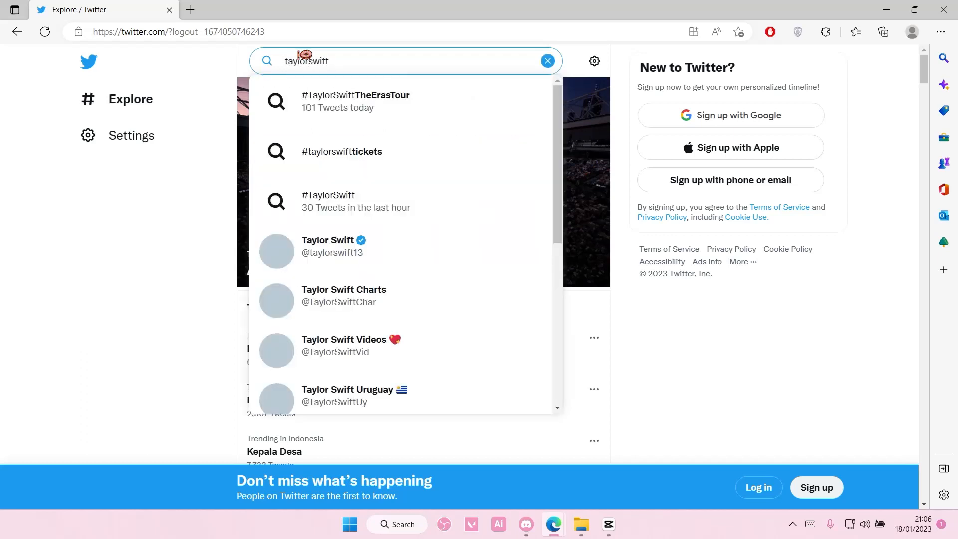
left_click(327, 239)
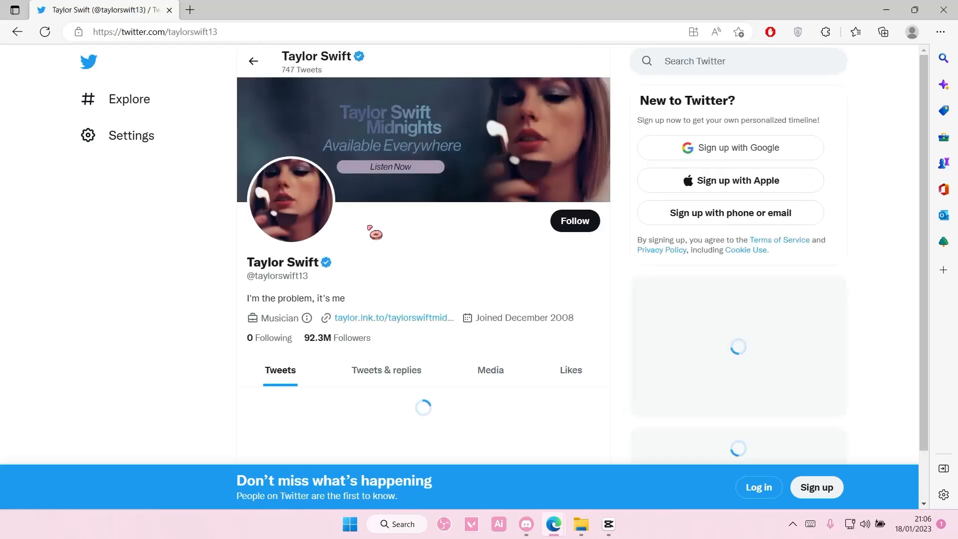
scroll("down", 3)
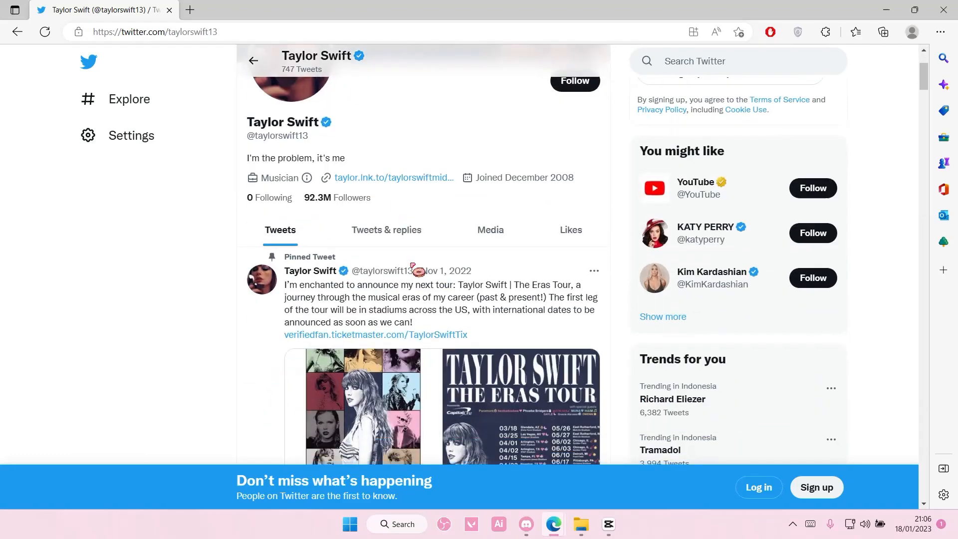
scroll("down", 3)
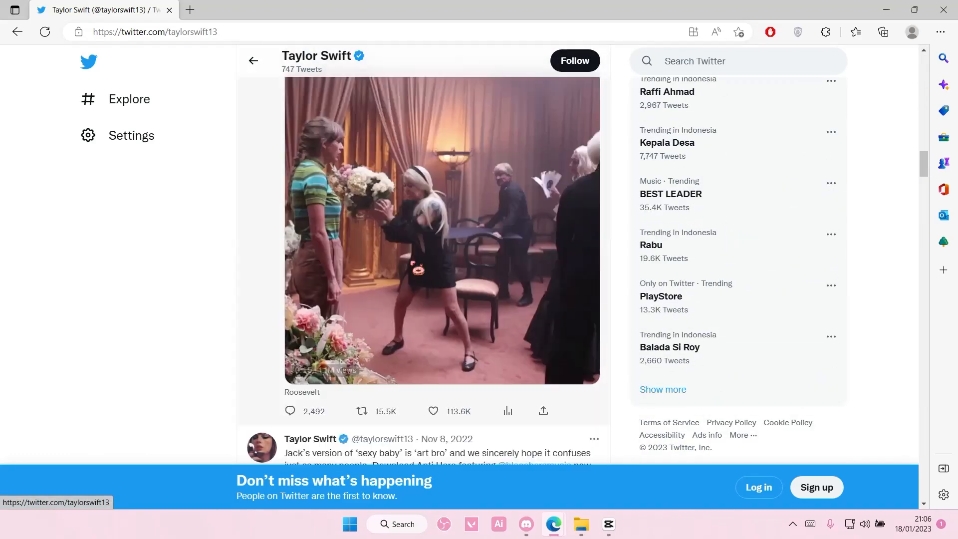
scroll("down", 3)
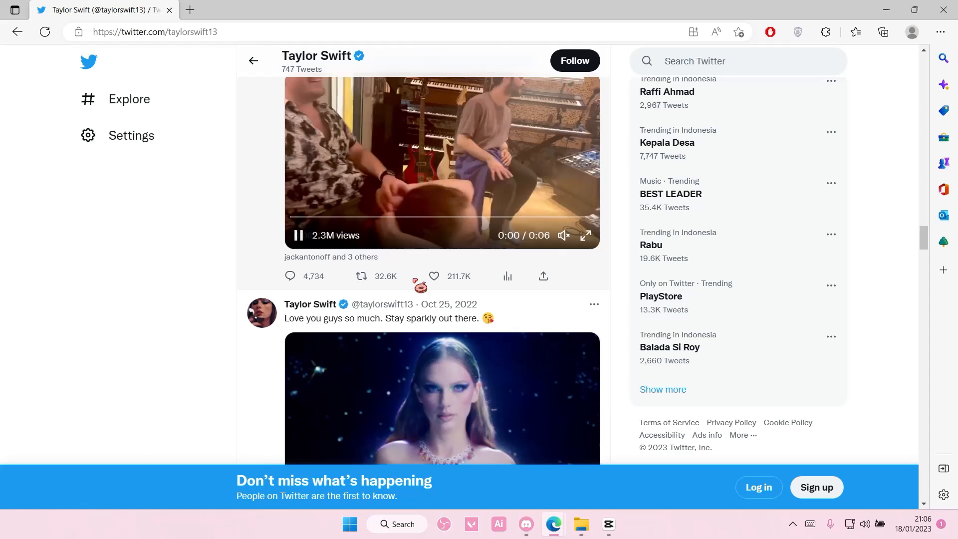
scroll("up", 3)
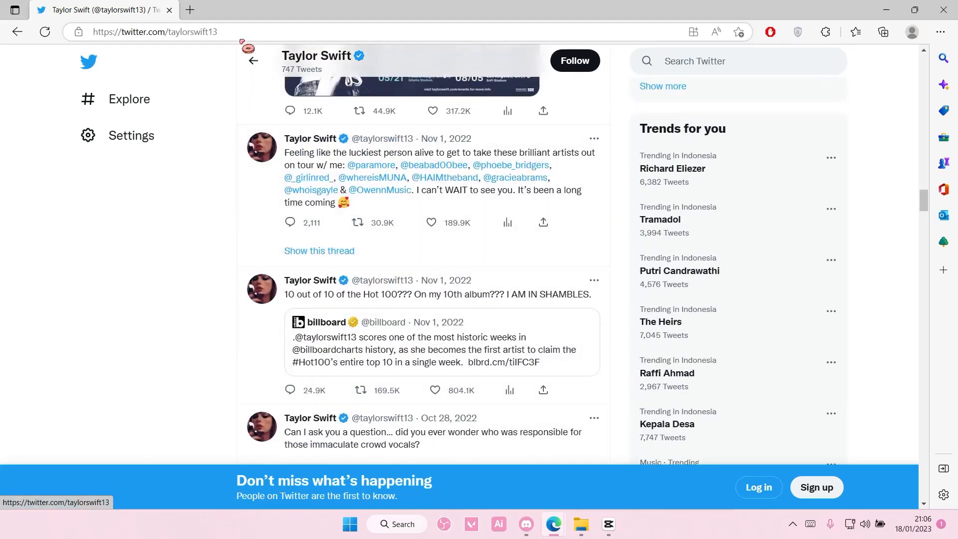
left_click(155, 32)
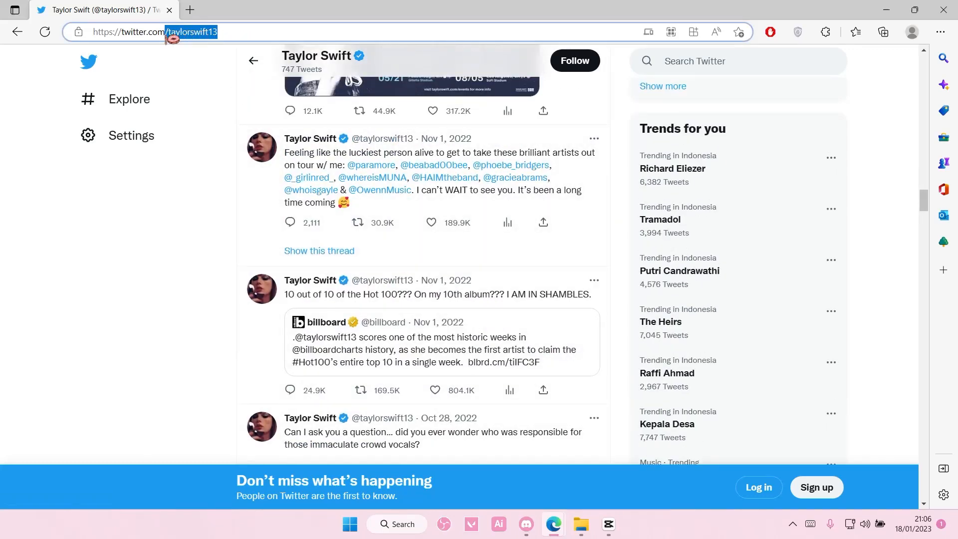
right_click(177, 32)
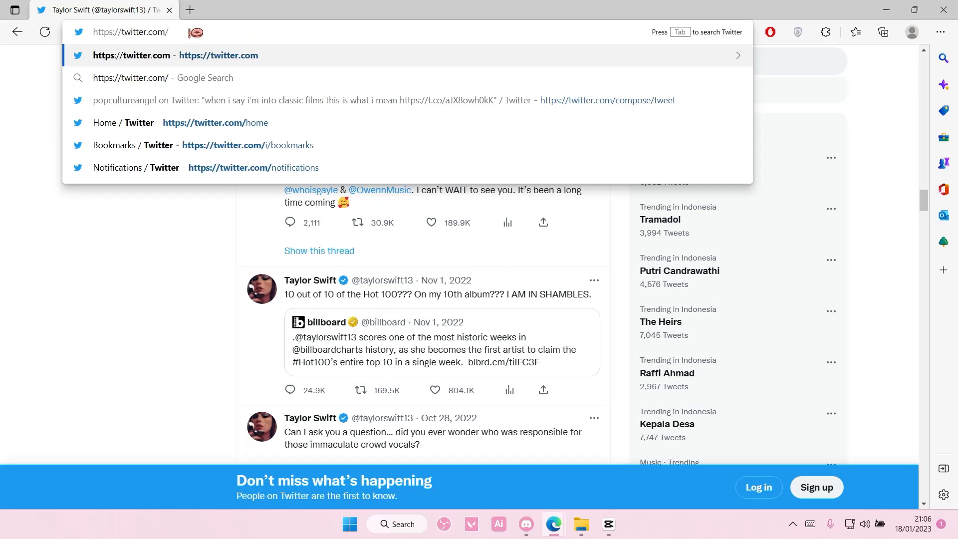
type("popbase")
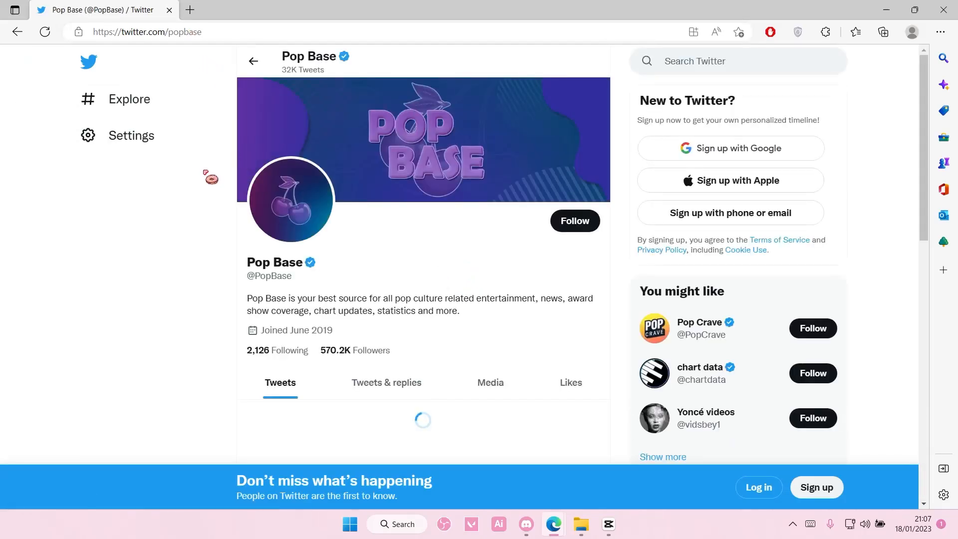
scroll("down", 3)
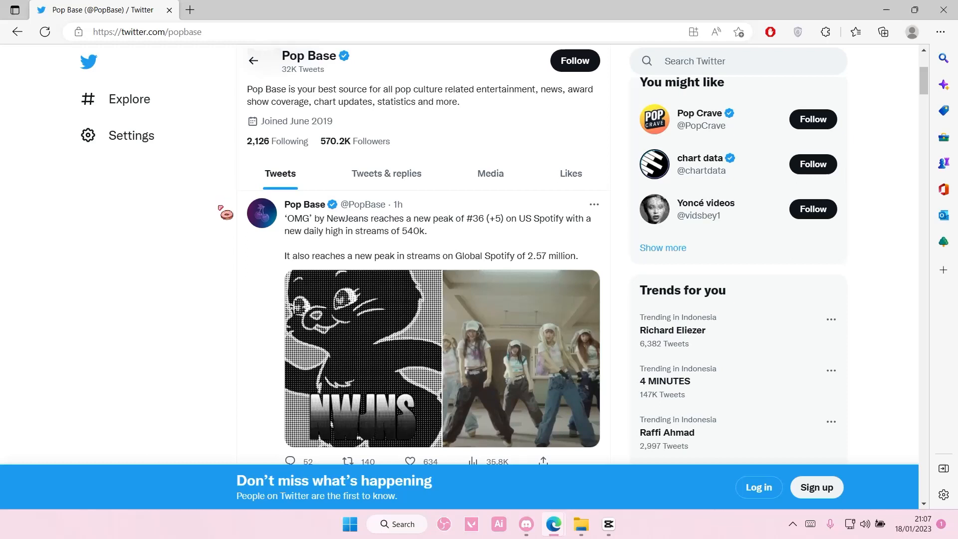
mouse_move(727, 296)
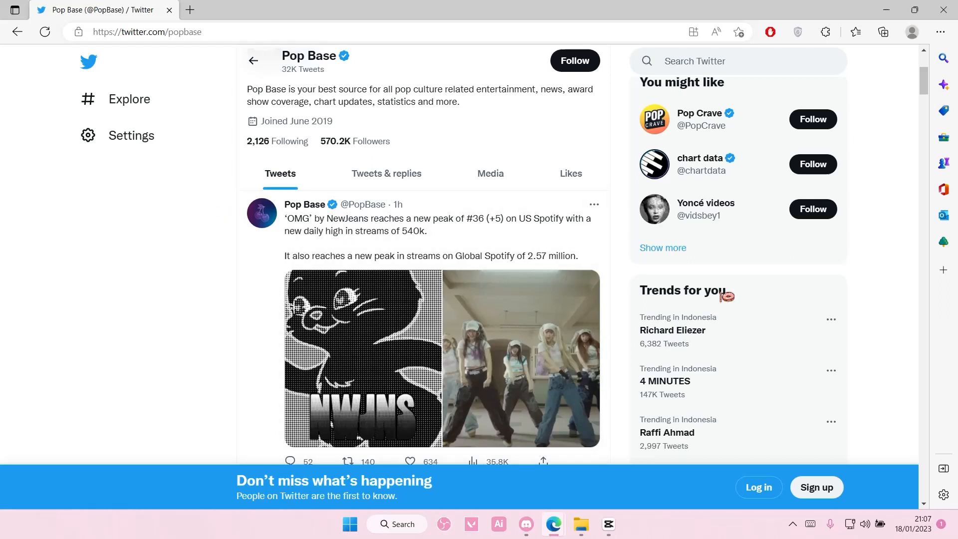